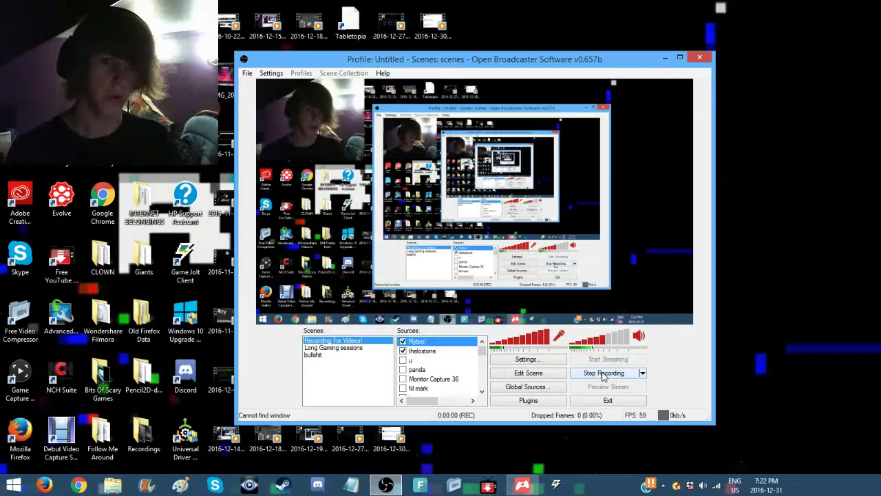
Step: Start recording the webcam-and-desktop scene so the status-bar timer begins counting
{"action": "left_click", "coordinate": [603, 372]}
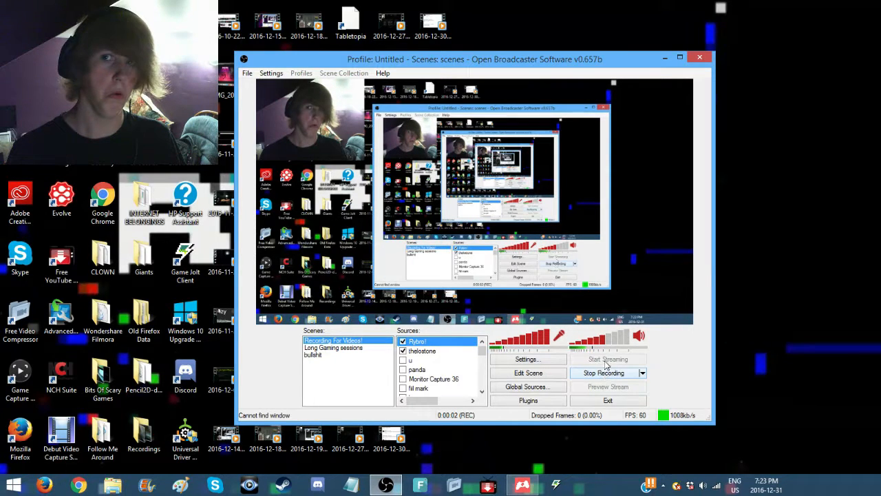